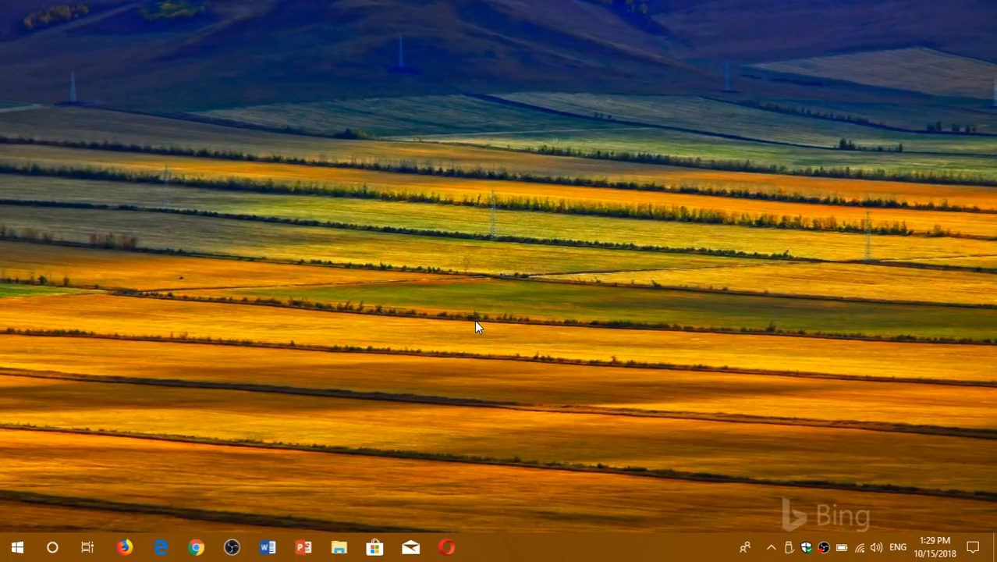
{"action": "mouse_move", "coordinate": [869, 448]}
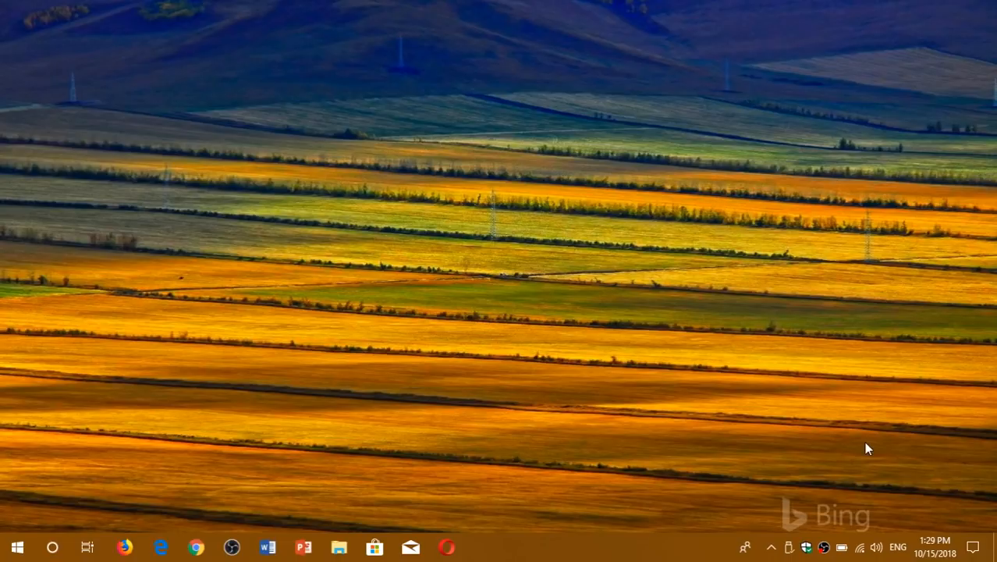
{"action": "left_click", "coordinate": [973, 547]}
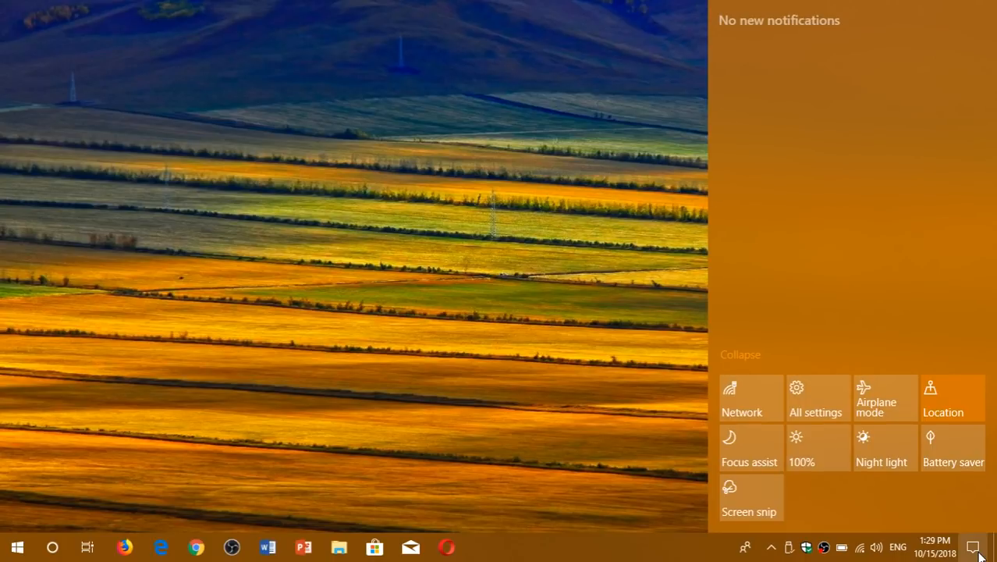
{"action": "mouse_move", "coordinate": [918, 249]}
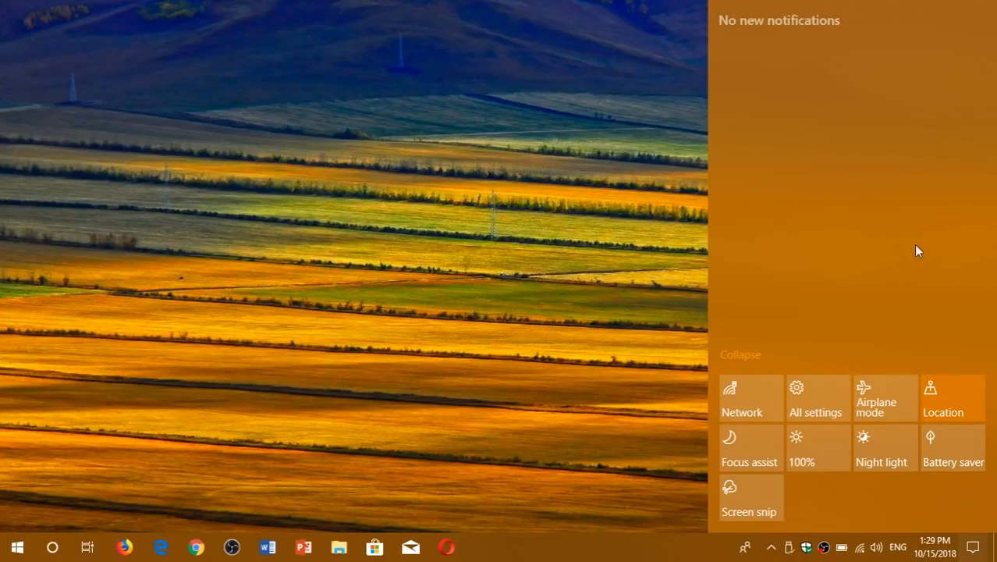
{"action": "mouse_move", "coordinate": [749, 271]}
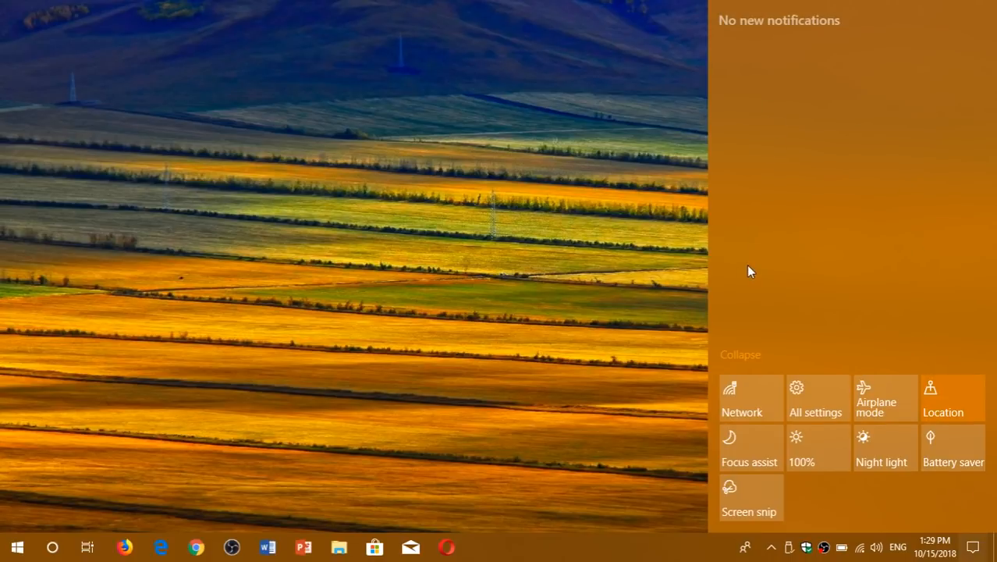
{"action": "mouse_move", "coordinate": [484, 250]}
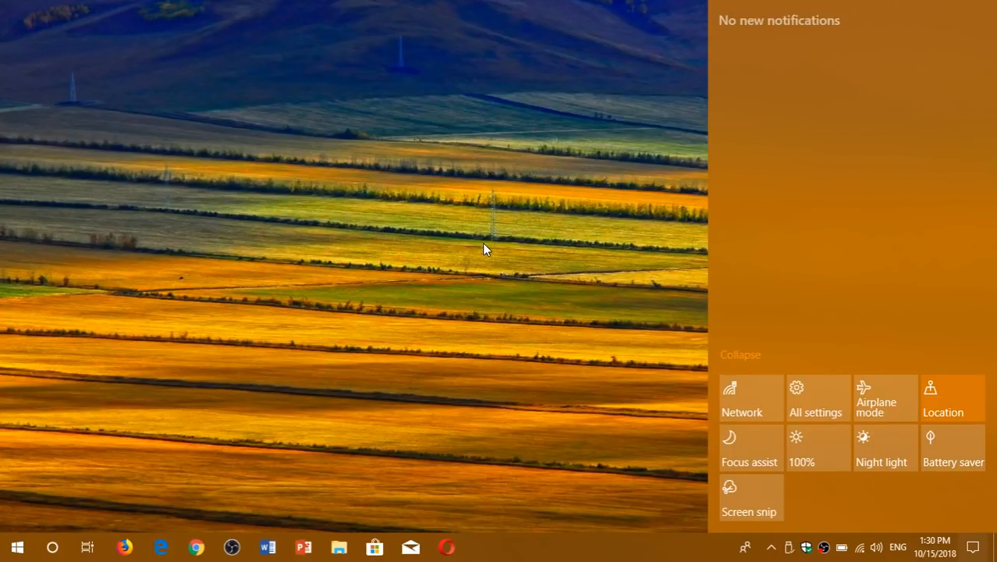
{"action": "mouse_move", "coordinate": [831, 101]}
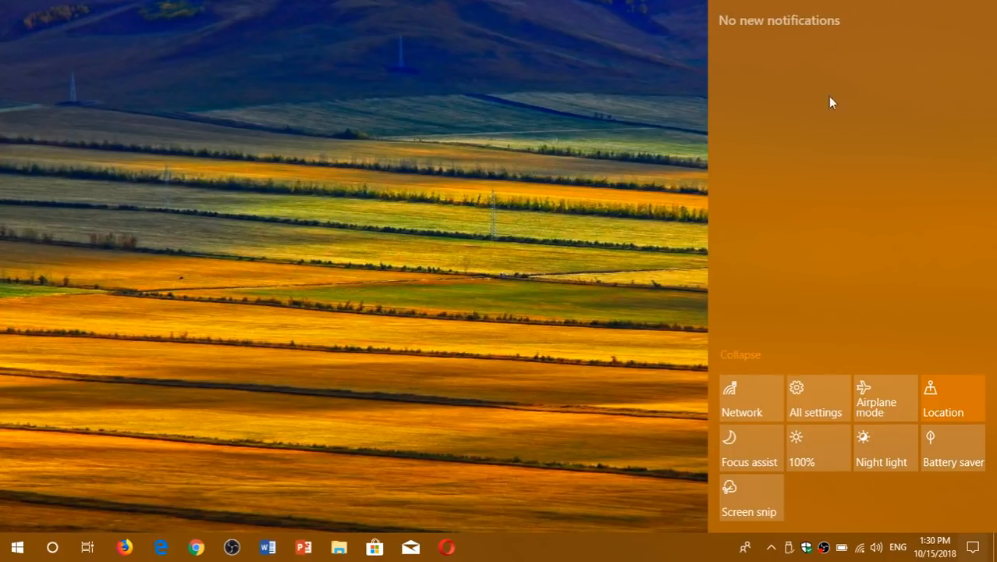
{"action": "mouse_move", "coordinate": [829, 260]}
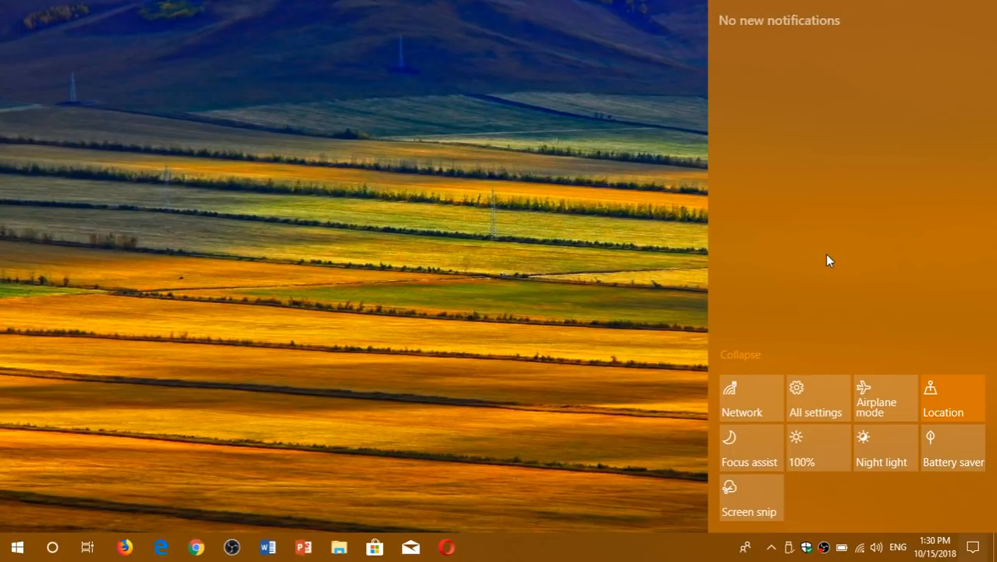
{"action": "mouse_move", "coordinate": [919, 204]}
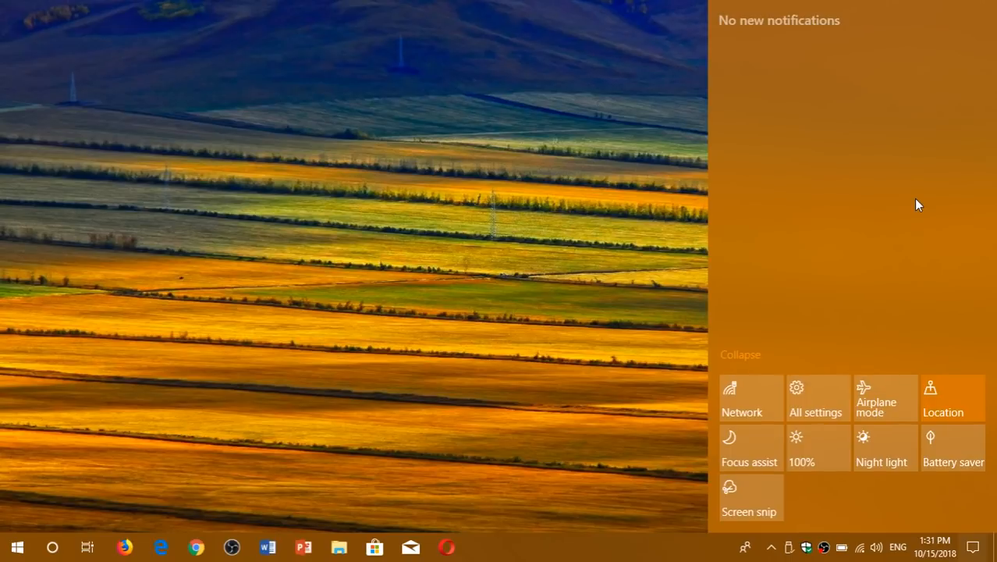
{"action": "mouse_move", "coordinate": [889, 306]}
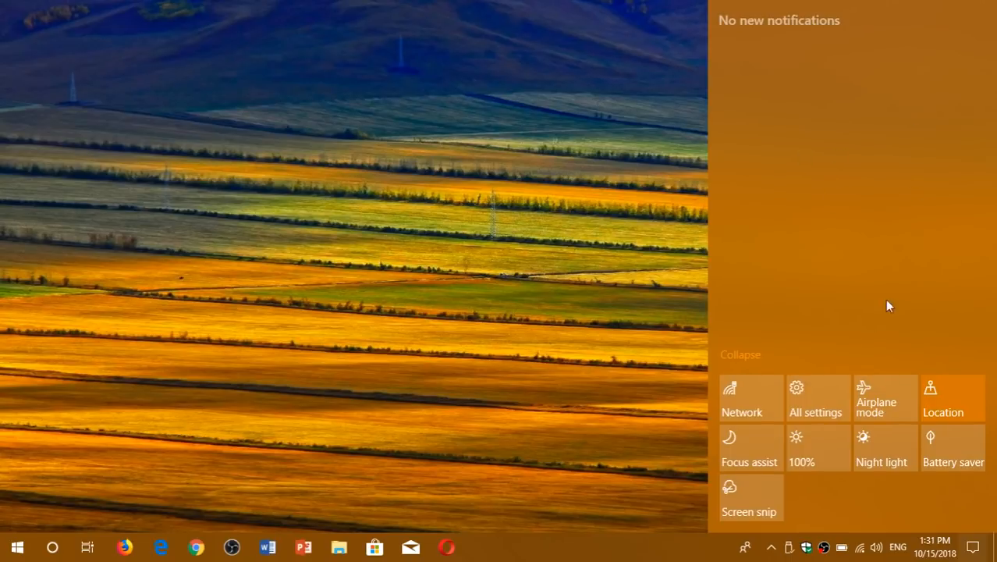
{"action": "mouse_move", "coordinate": [797, 196]}
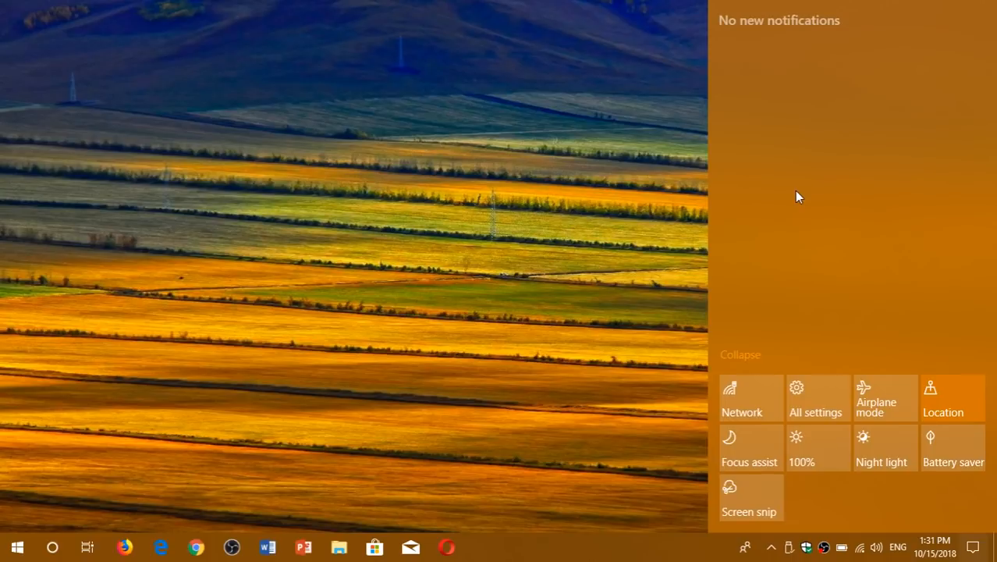
{"action": "left_click", "coordinate": [464, 218]}
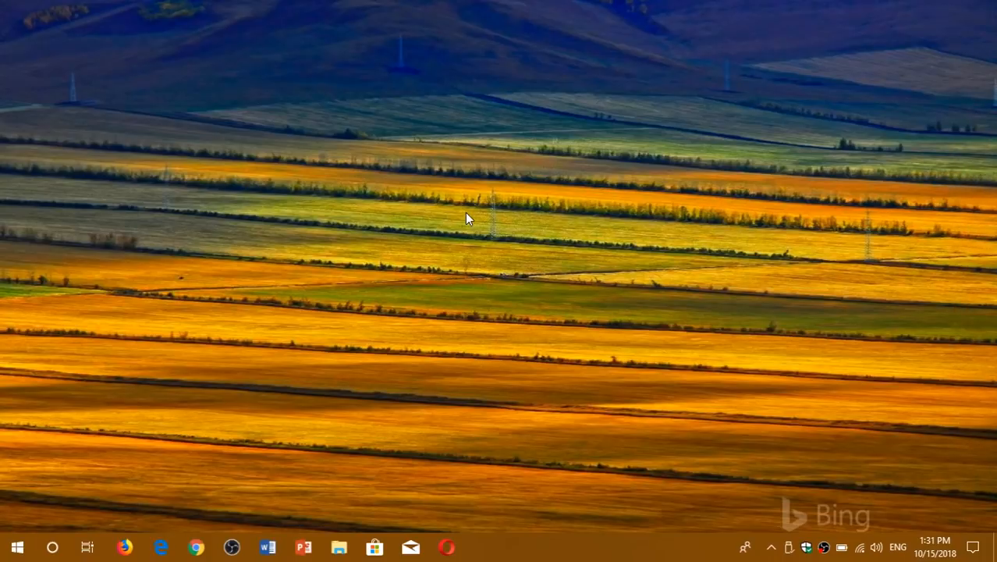